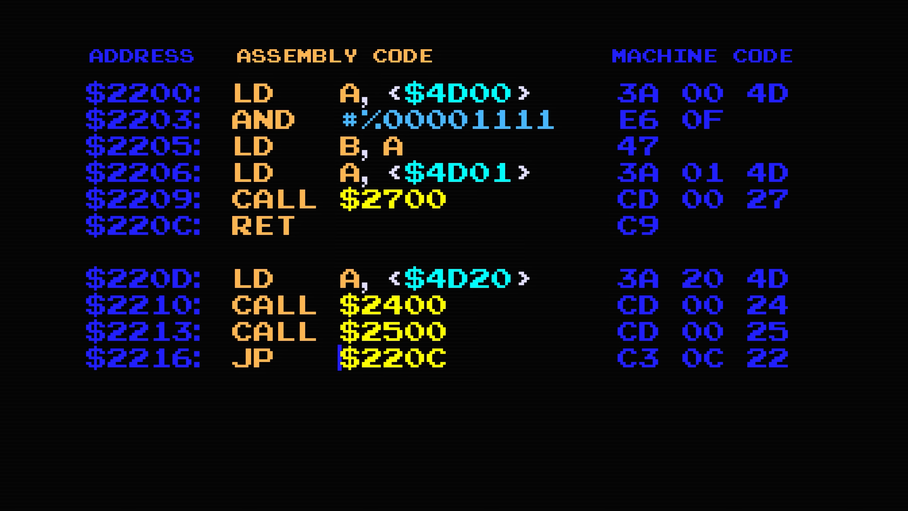
Highlight the JP operand $220C in blue and the RET line's $220C: label in yellow
click(391, 359)
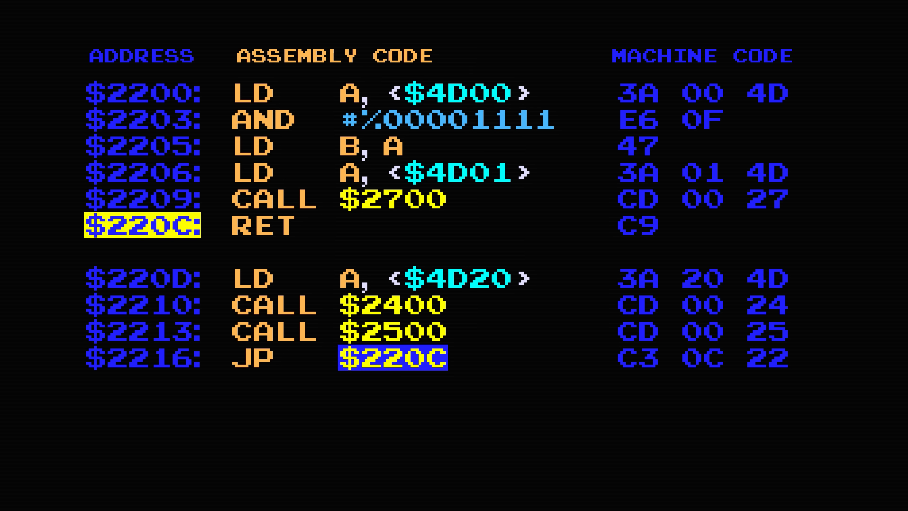